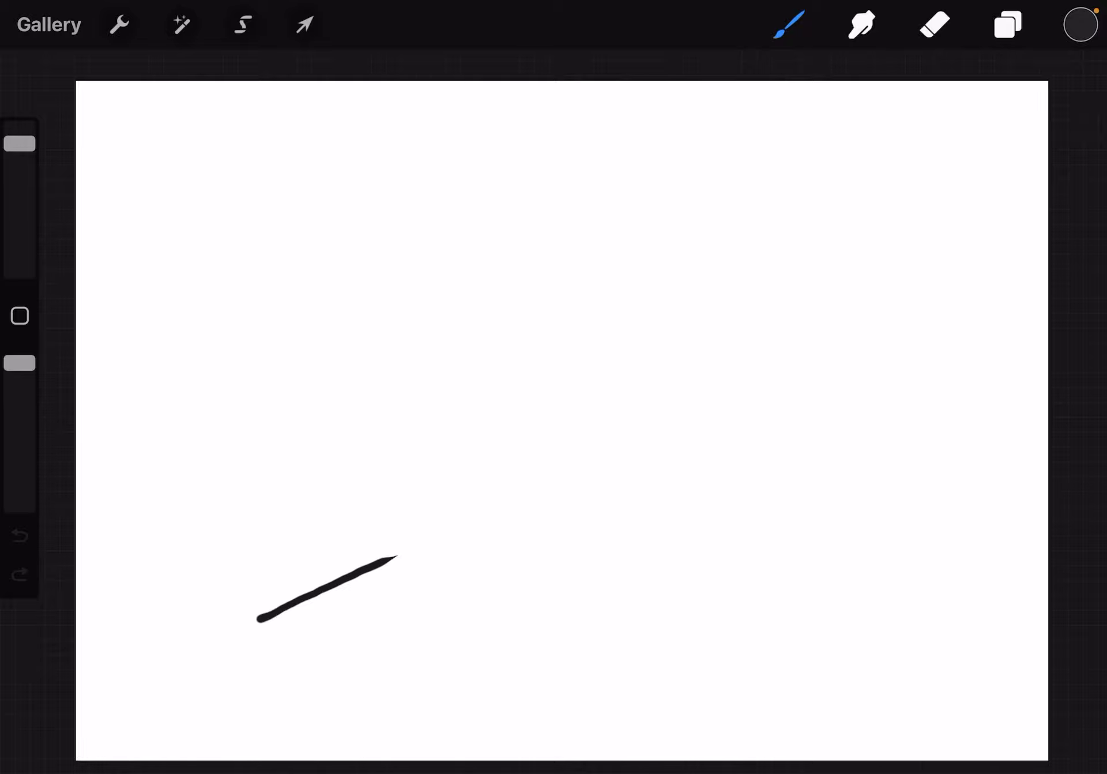
- Draw a diagonal stroke from lower left to upper right and snap it straight
left_click_drag(260, 618, 818, 323)
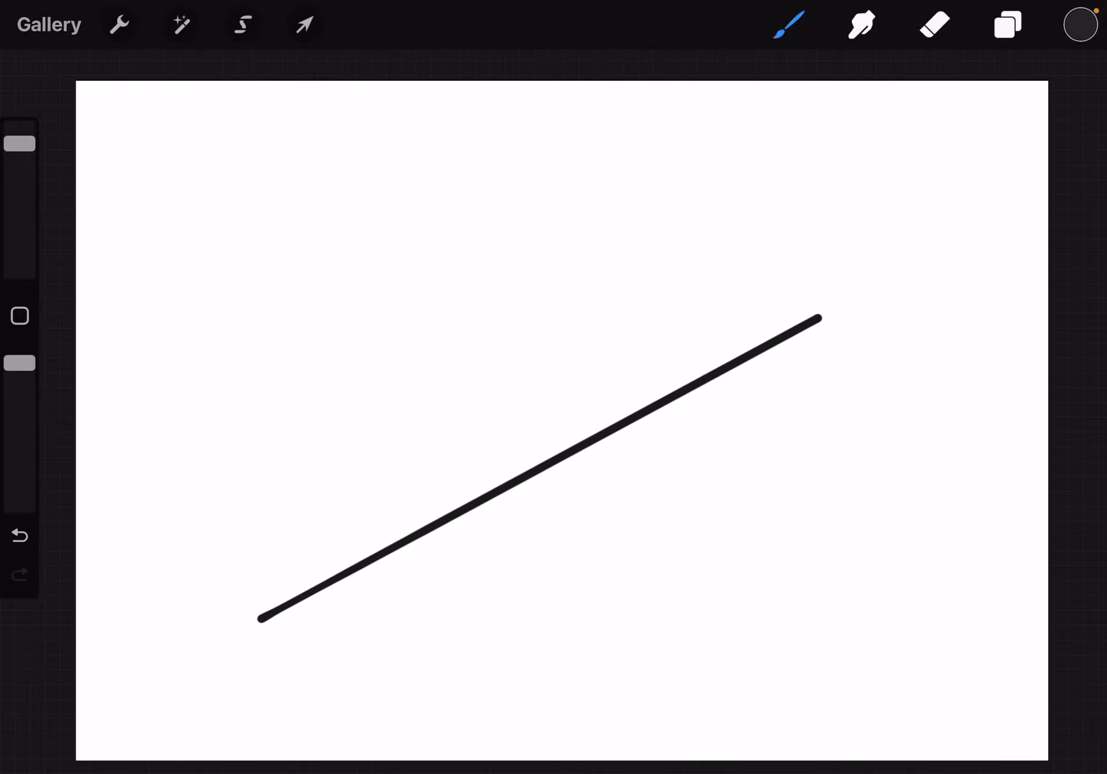
left_click_drag(346, 271, 339, 321)
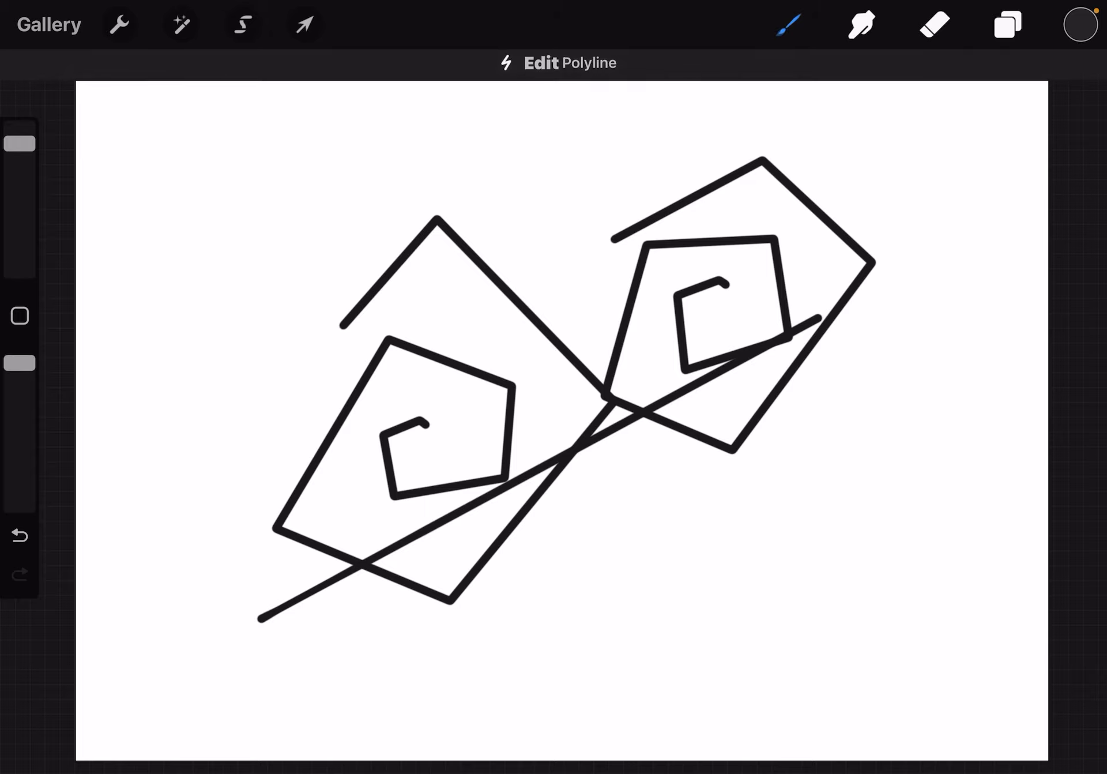
- Create a new brush from the Brush Library and view its stabilization settings
left_click(789, 25)
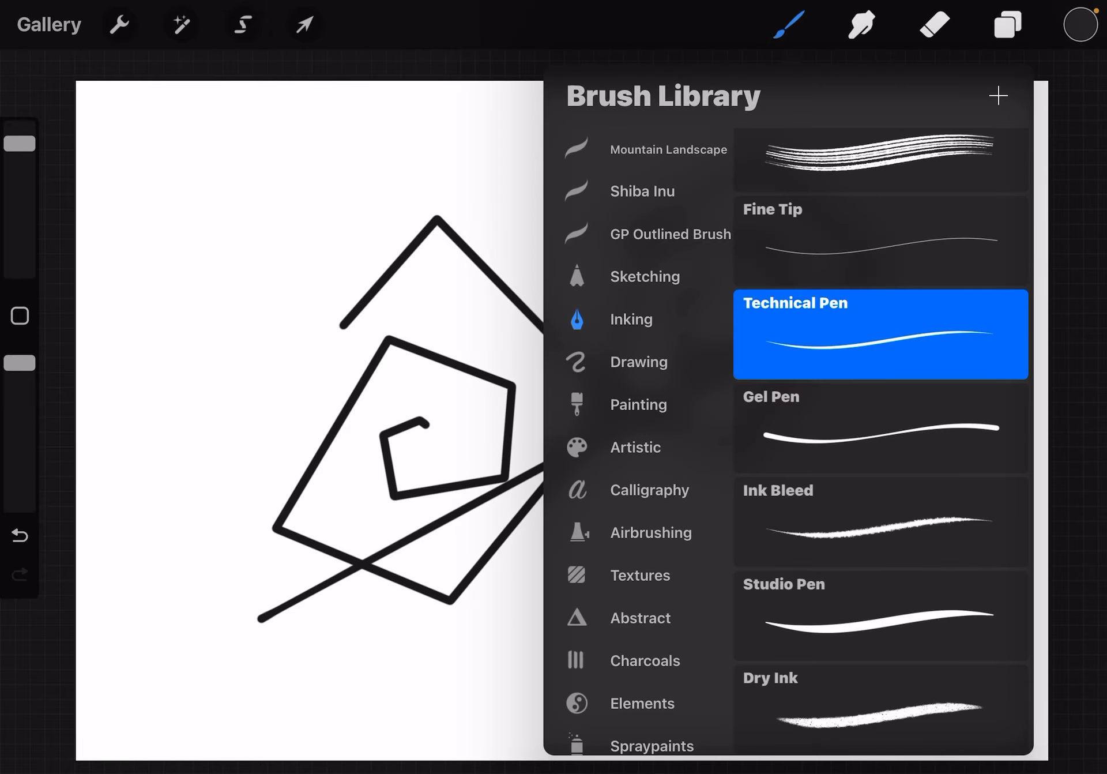
double_click(880, 334)
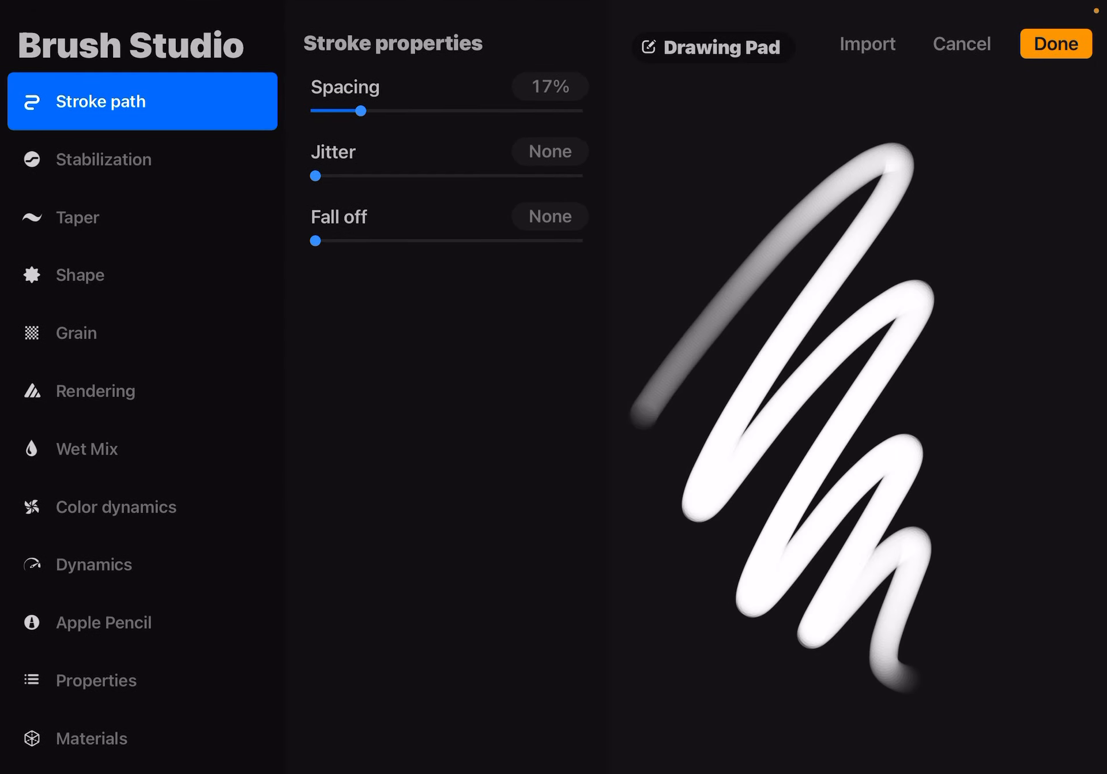
left_click(141, 159)
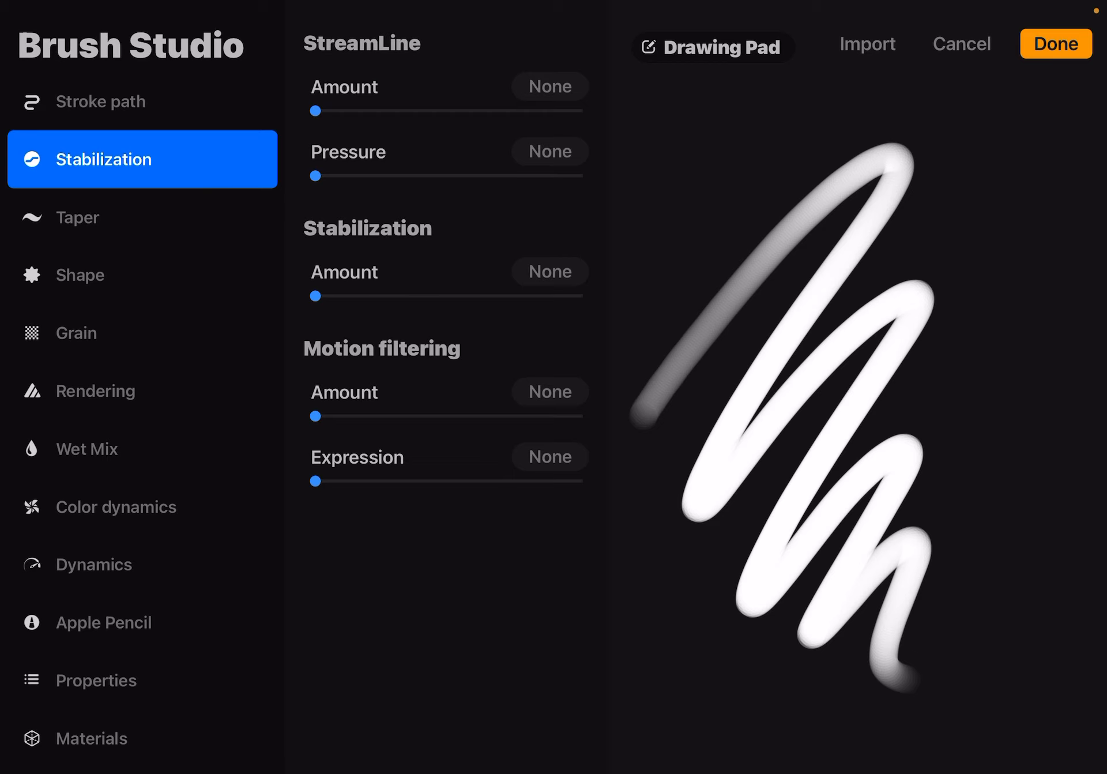
- Raise the new brush's Stabilization Amount slider to about 58%
left_click_drag(315, 295, 378, 295)
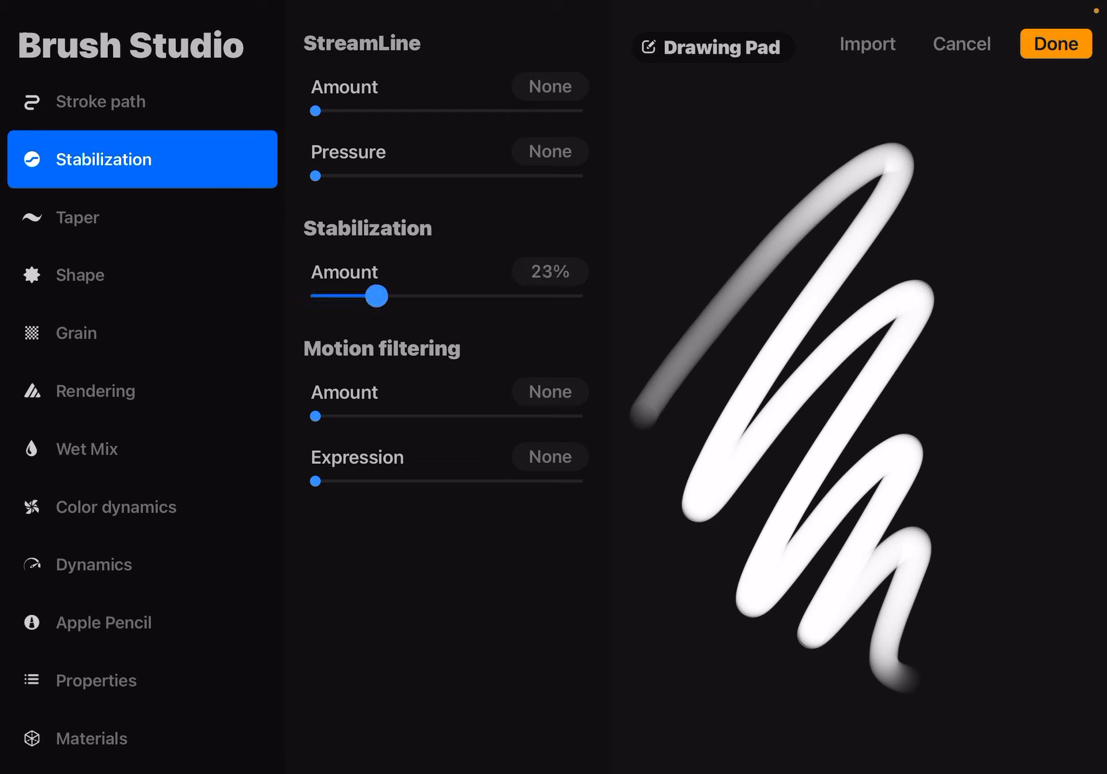
left_click_drag(375, 296, 467, 296)
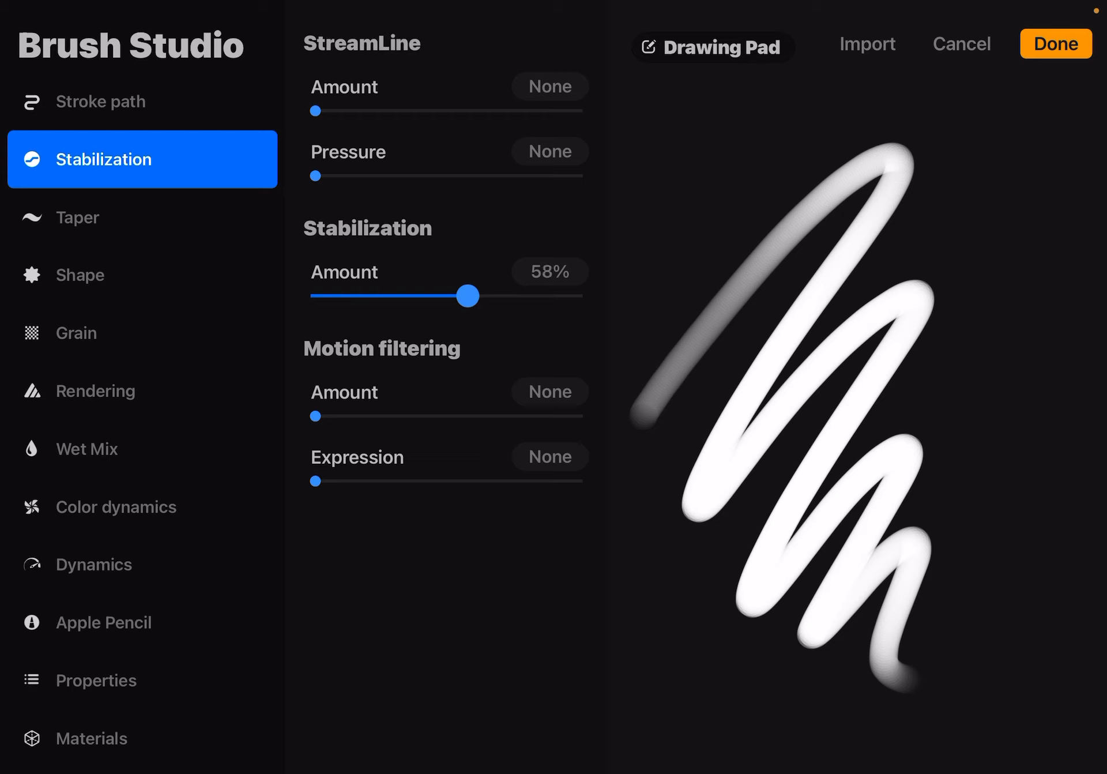
left_click_drag(466, 295, 471, 295)
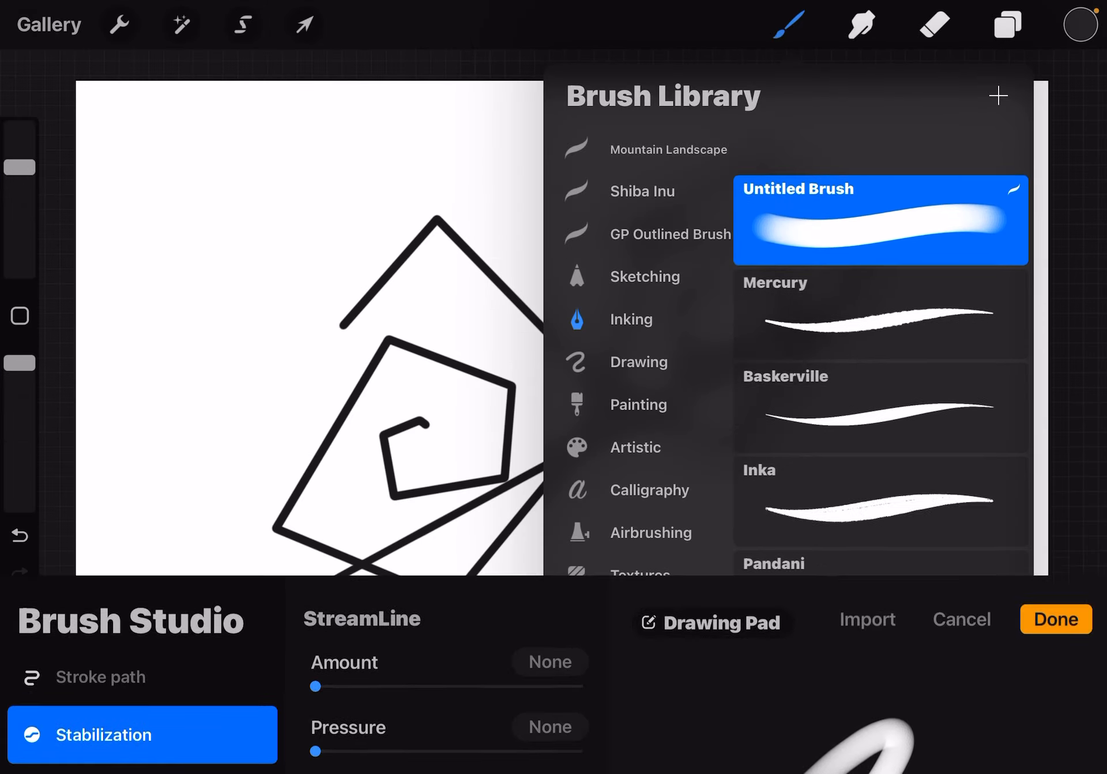
- Return to the canvas and draw a thick smooth spiral with Untitled Brush
left_click(1055, 618)
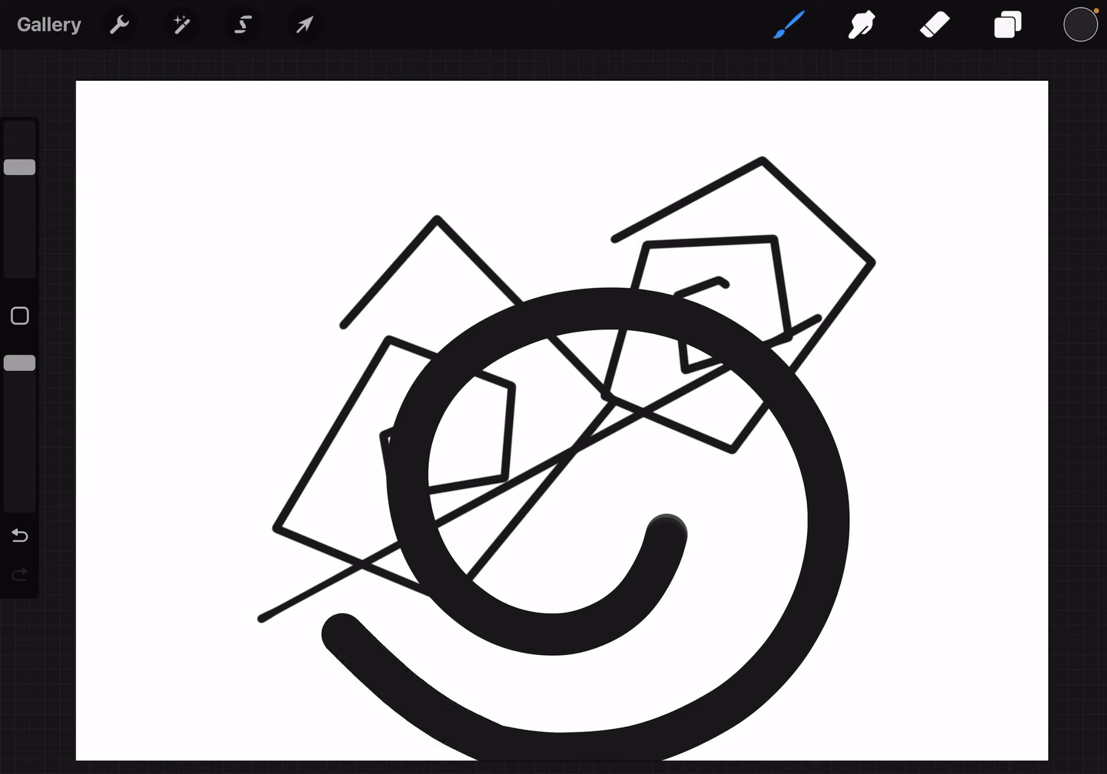
left_click_drag(664, 522, 911, 544)
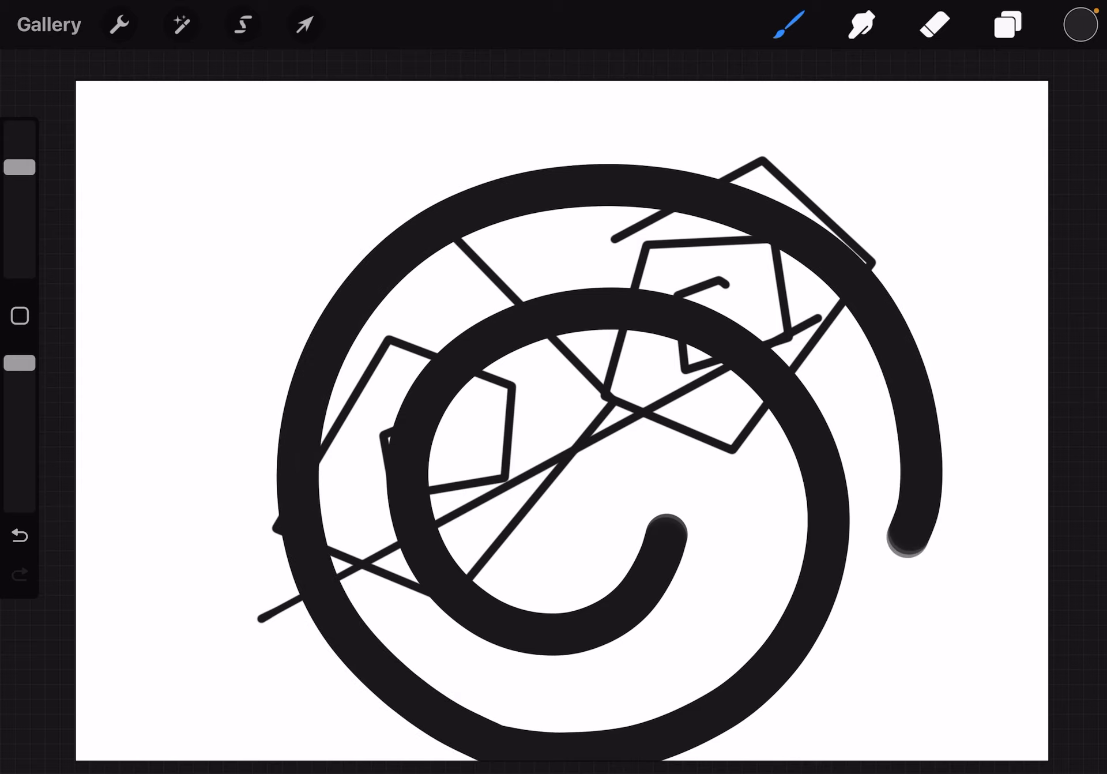